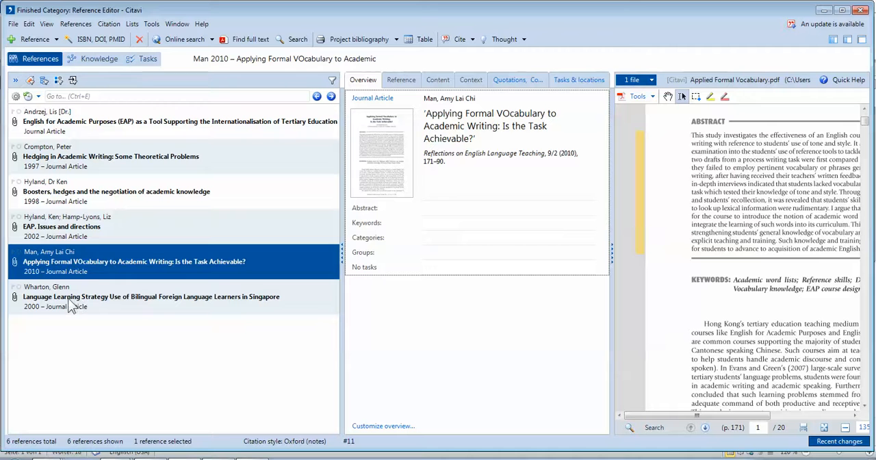
{"action": "mouse_move", "coordinate": [150, 59]}
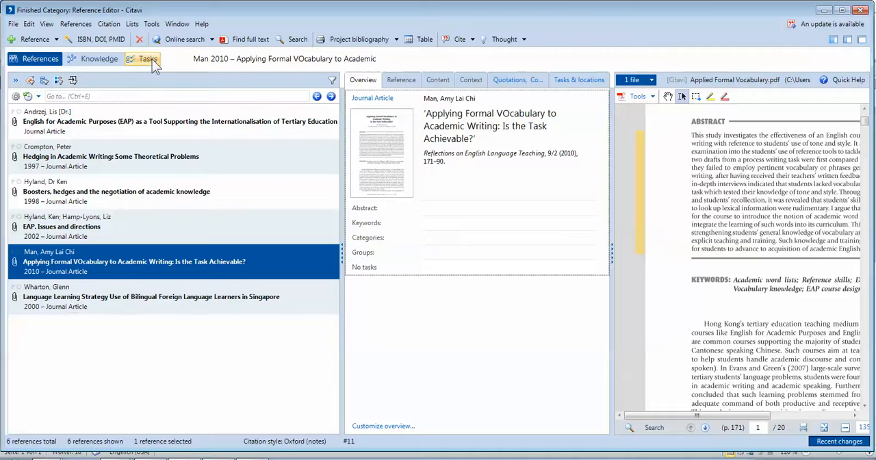
Change the project citation style from Oxford notes to APA 6th edition.
{"action": "left_click", "coordinate": [109, 24]}
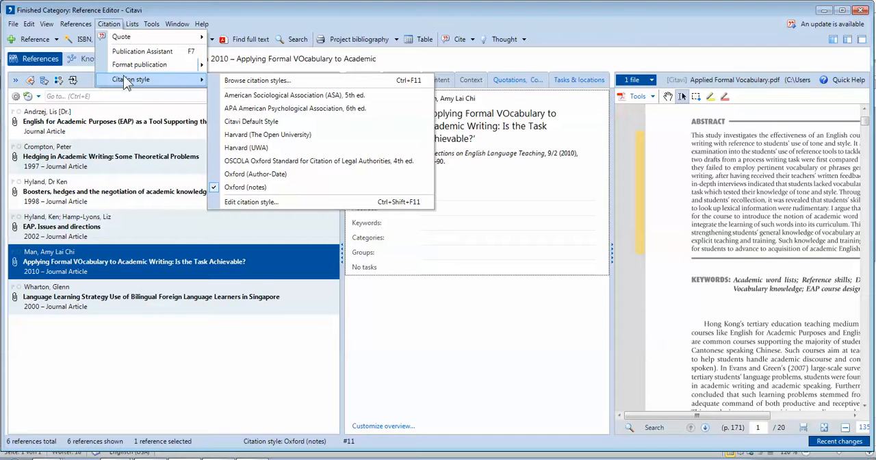
{"action": "mouse_move", "coordinate": [274, 134]}
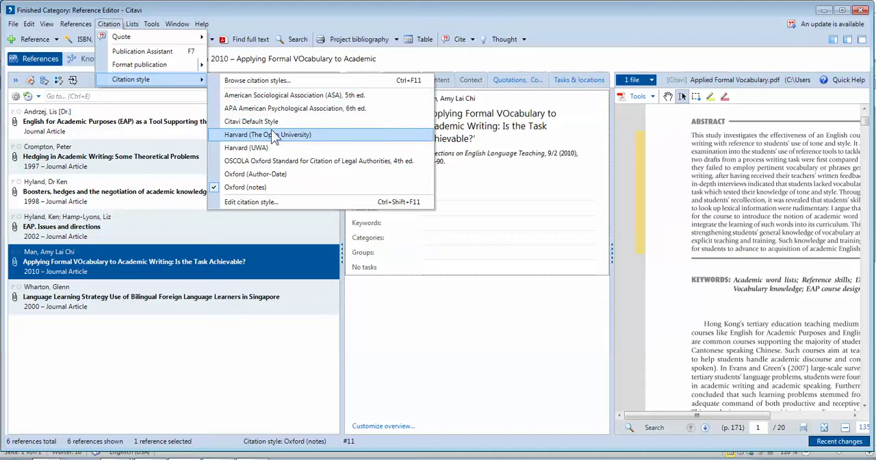
{"action": "left_click", "coordinate": [295, 108]}
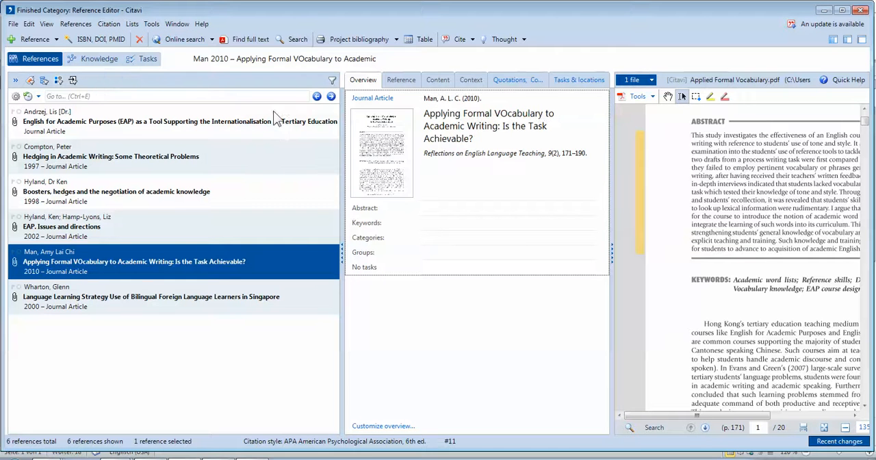
{"action": "mouse_move", "coordinate": [136, 124]}
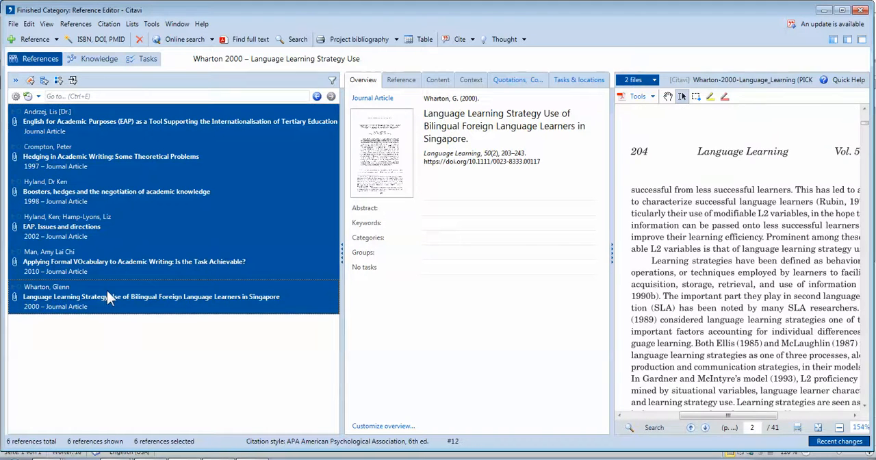
{"action": "mouse_move", "coordinate": [140, 132]}
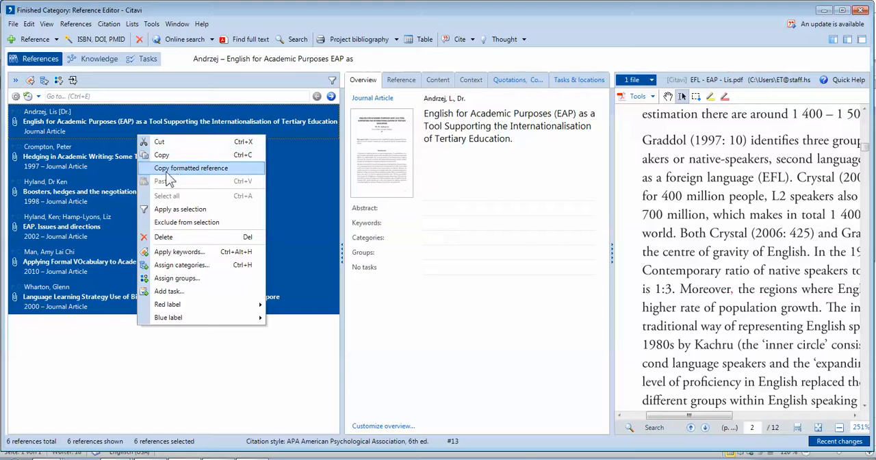
Copy the six selected references as formatted APA references.
{"action": "left_click", "coordinate": [190, 168]}
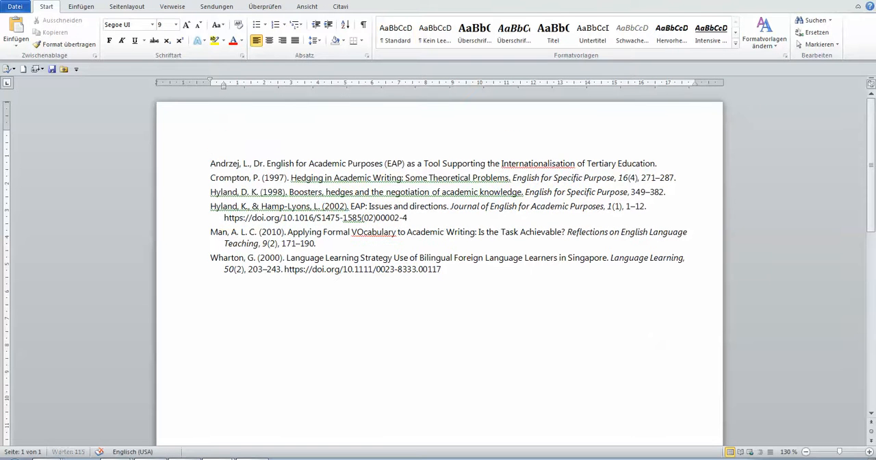
Type a 'Reference List' heading, then set all entries in Times New Roman 12 pt.
{"action": "type", "text": "Re"}
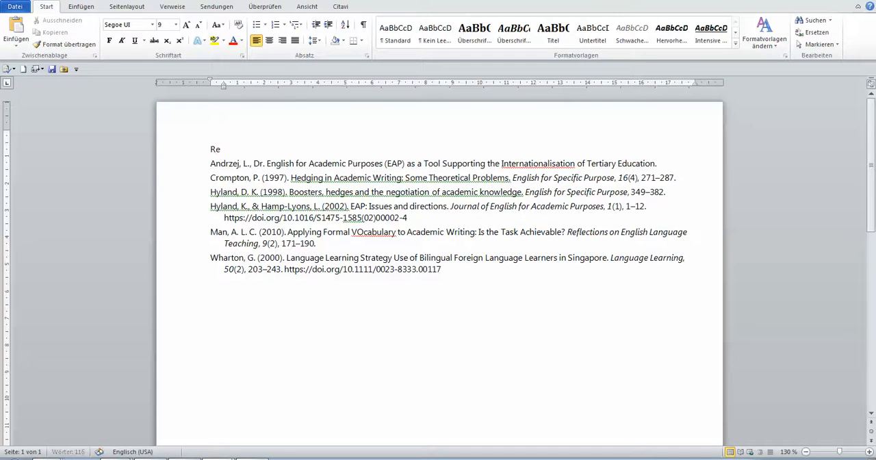
{"action": "type", "text": "ference List"}
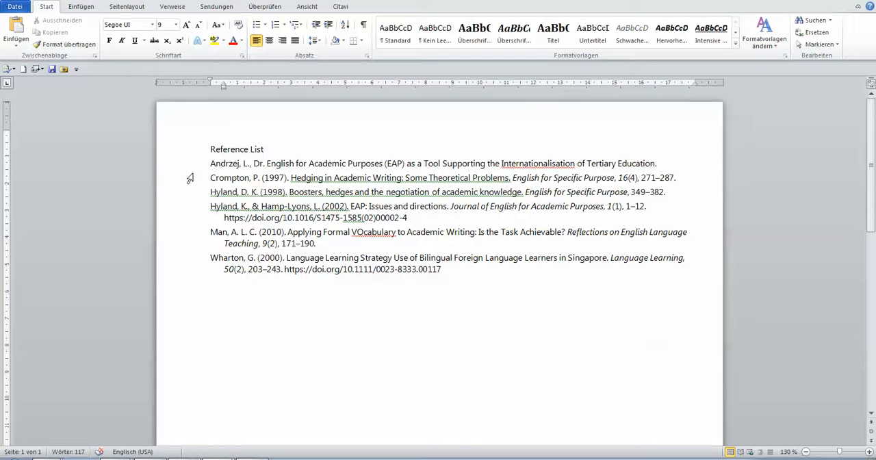
{"action": "double_click", "coordinate": [237, 149]}
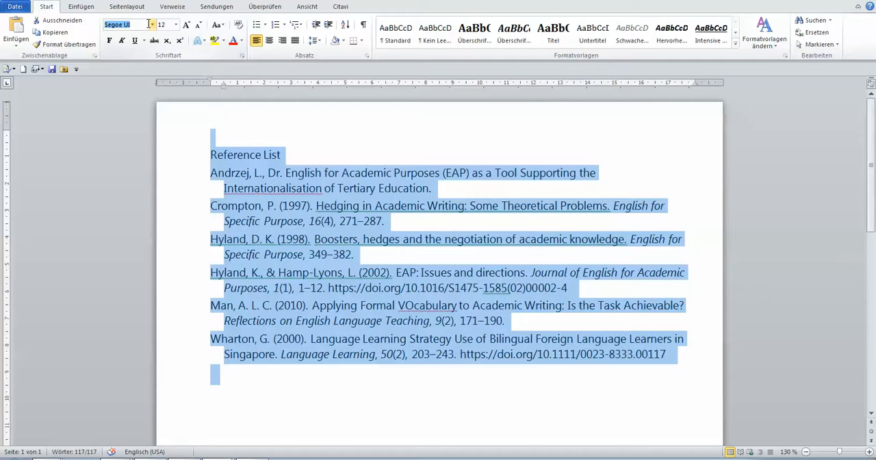
{"action": "left_click", "coordinate": [154, 24]}
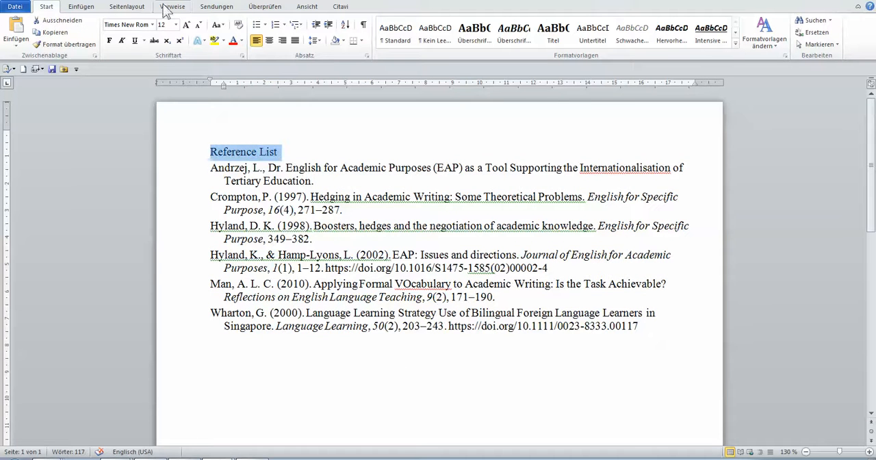
{"action": "left_click", "coordinate": [175, 24]}
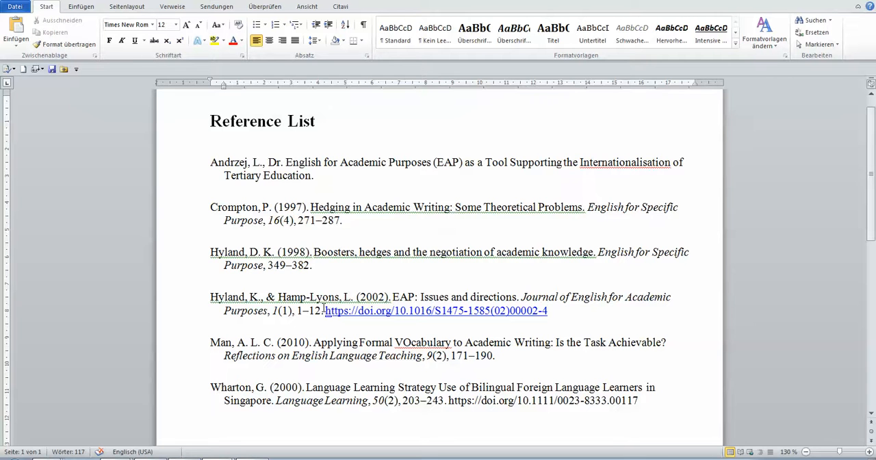
Make the Hyland & Hamp-Lyons DOI link plain text by removing its hyperlink.
{"action": "left_click", "coordinate": [548, 310]}
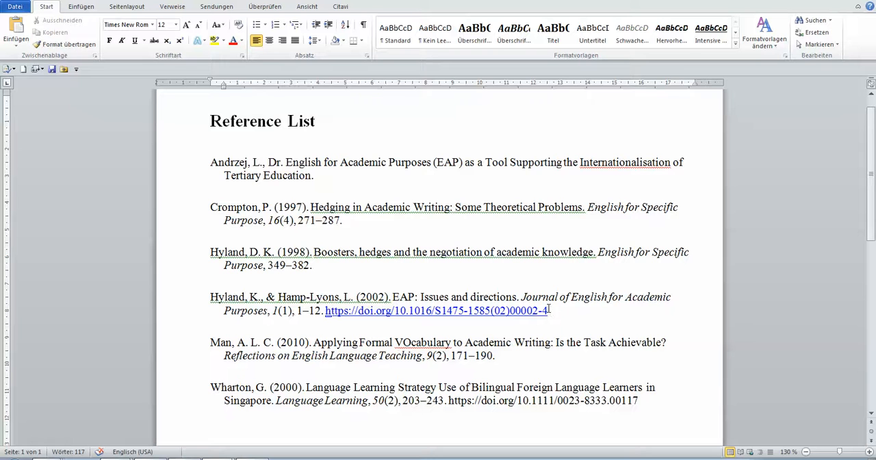
{"action": "mouse_move", "coordinate": [553, 314]}
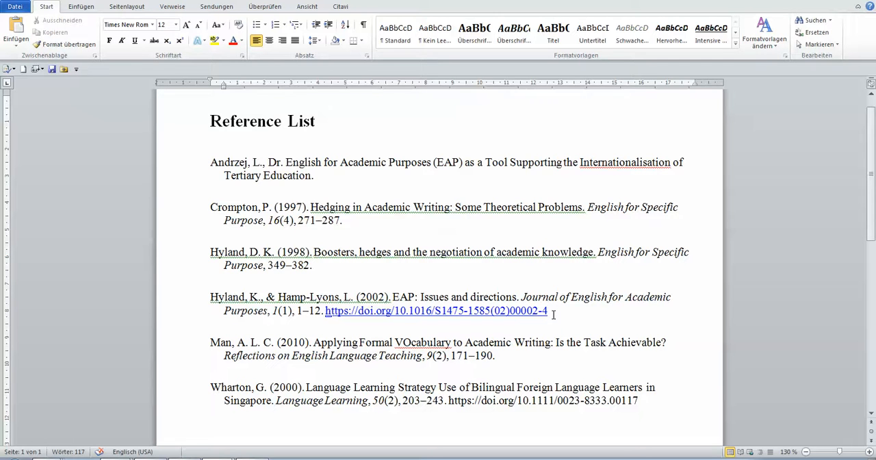
{"action": "left_click", "coordinate": [552, 311]}
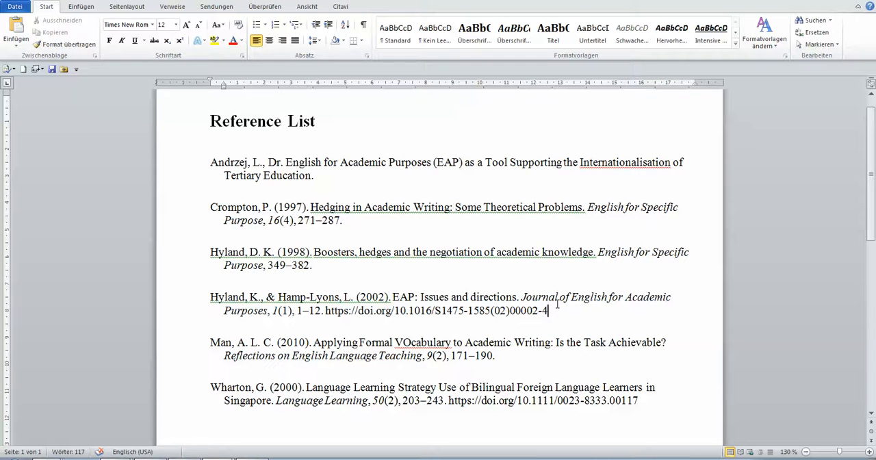
{"action": "scroll", "scroll_direction": "down", "scroll_amount": 3}
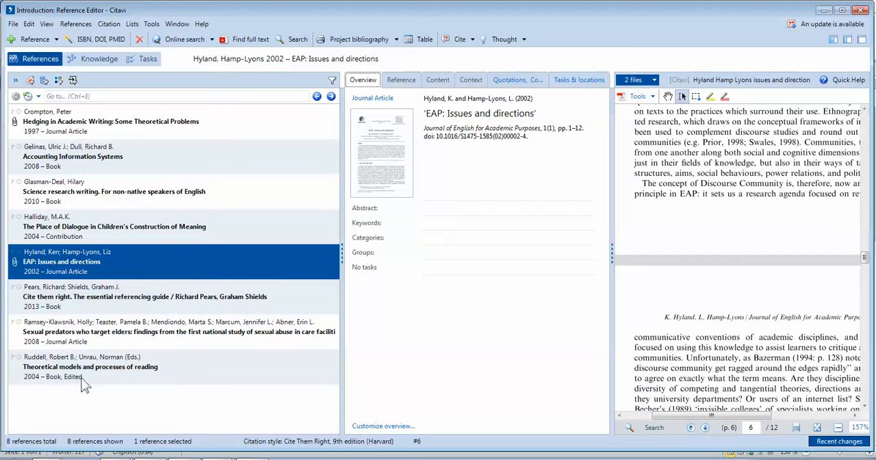
{"action": "mouse_move", "coordinate": [99, 126]}
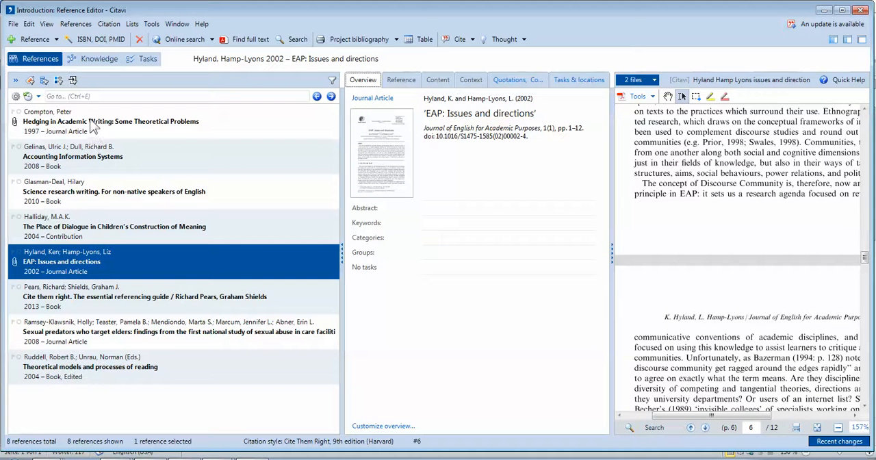
{"action": "mouse_move", "coordinate": [67, 313]}
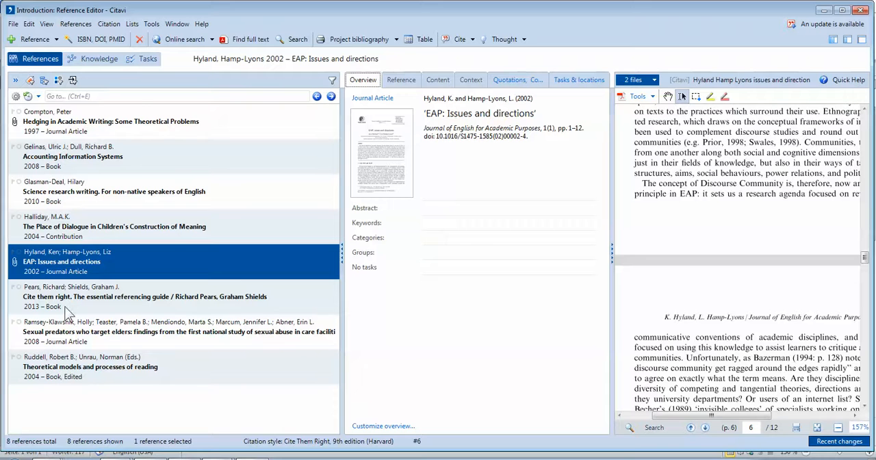
{"action": "mouse_move", "coordinate": [61, 356]}
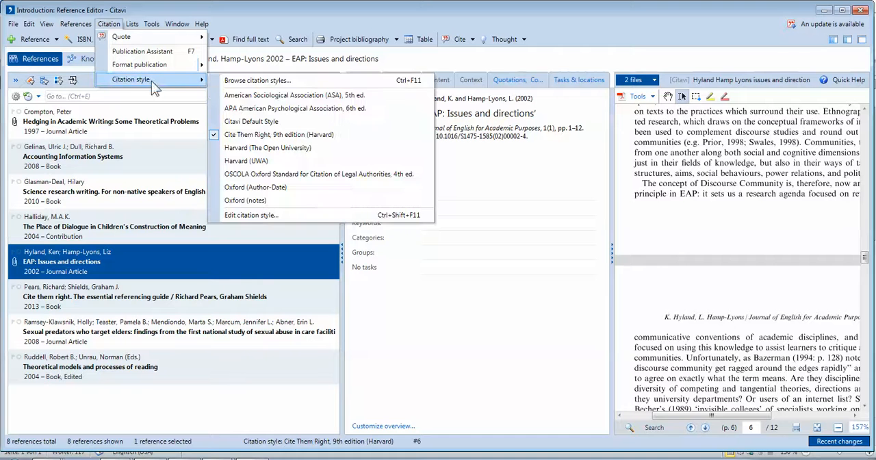
{"action": "mouse_move", "coordinate": [295, 108]}
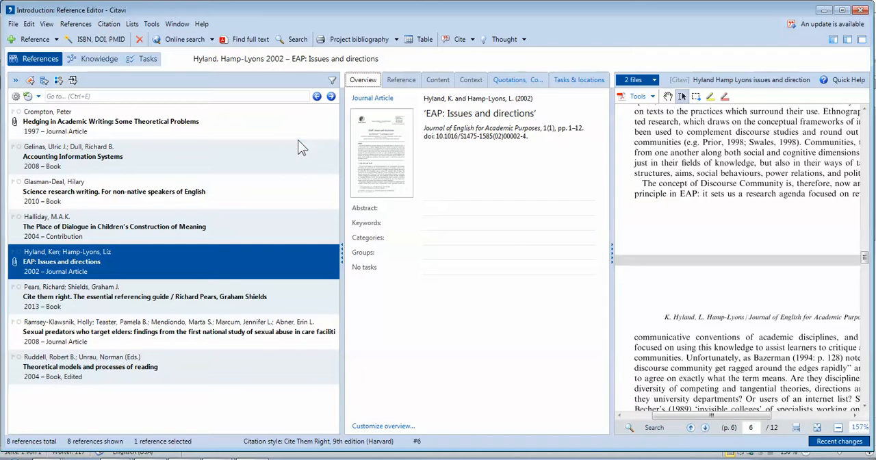
Copy all eight references, Crompton through the last, as formatted citations, then return to Word.
{"action": "left_click", "coordinate": [110, 121]}
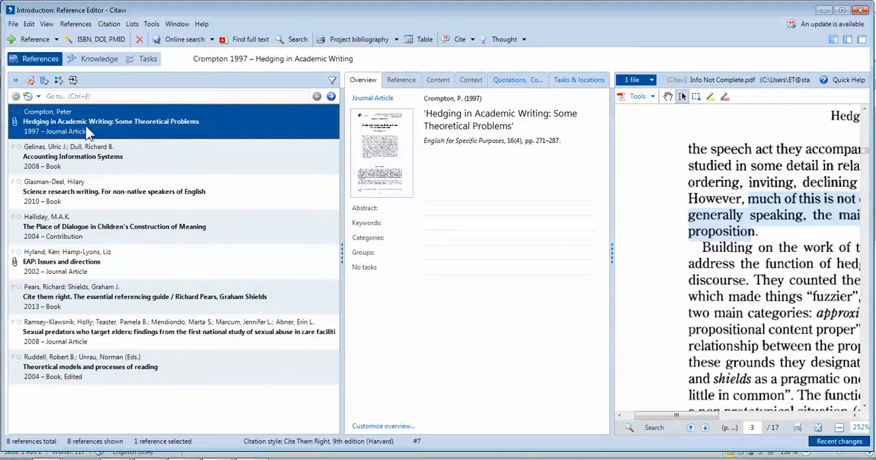
{"action": "mouse_move", "coordinate": [85, 296]}
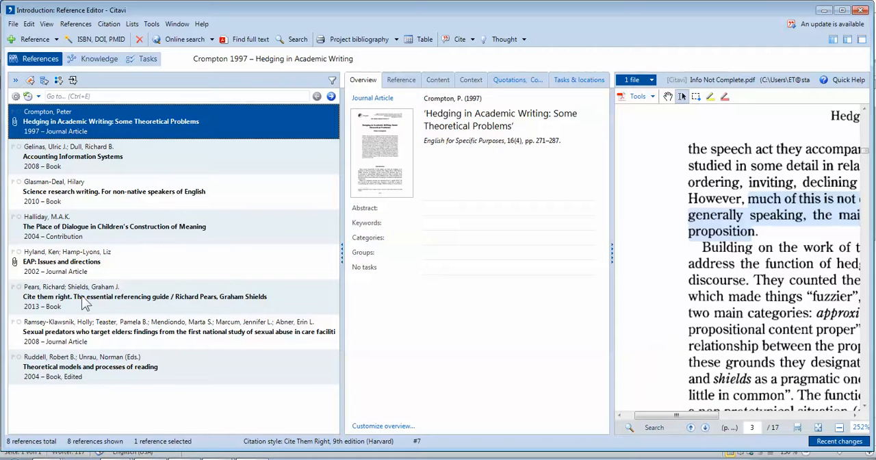
{"action": "mouse_move", "coordinate": [88, 380]}
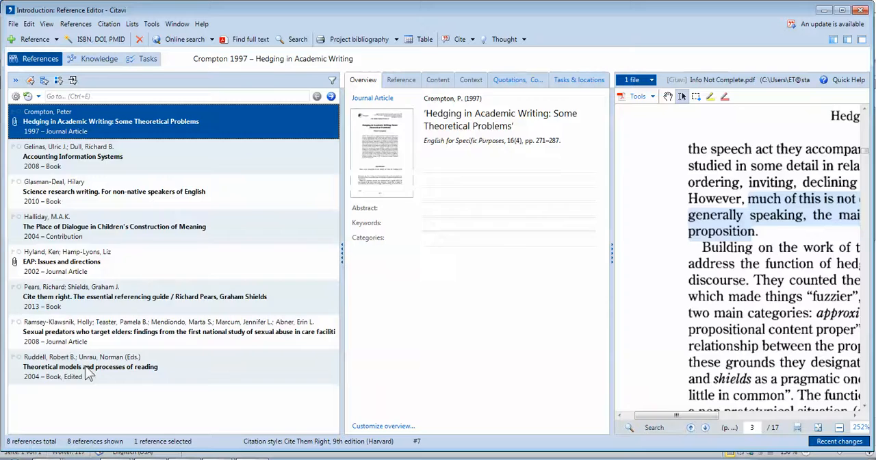
{"action": "left_click", "coordinate": [89, 367]}
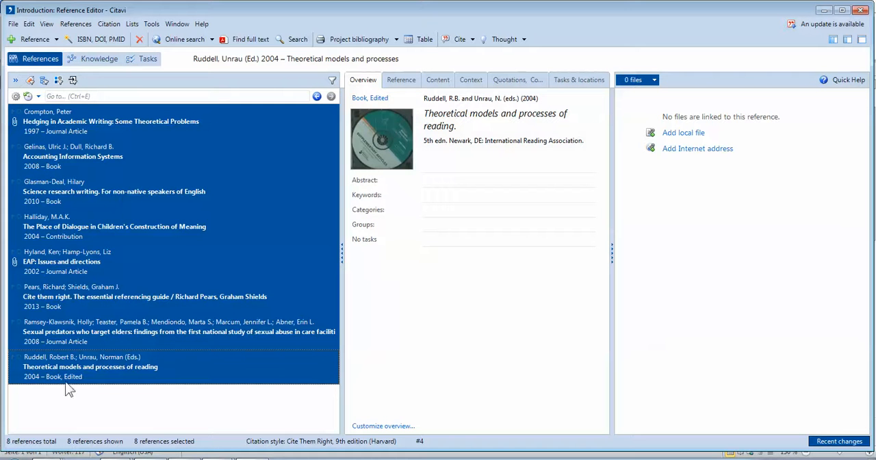
{"action": "right_click", "coordinate": [72, 156]}
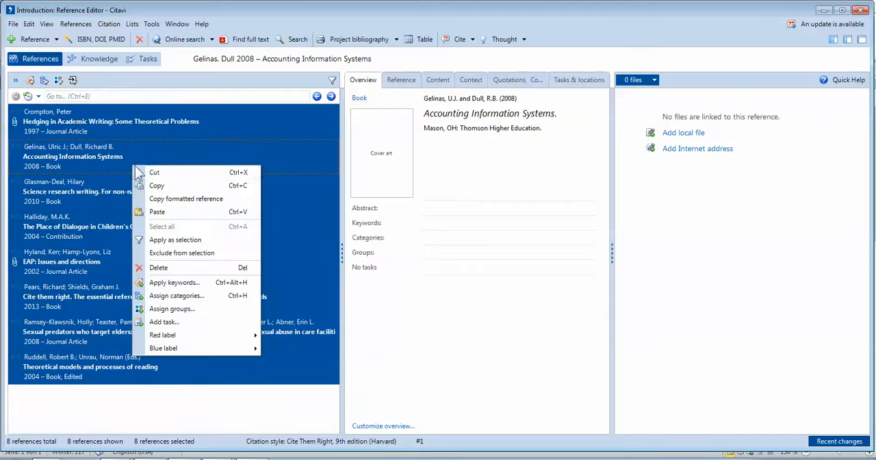
{"action": "mouse_move", "coordinate": [185, 198]}
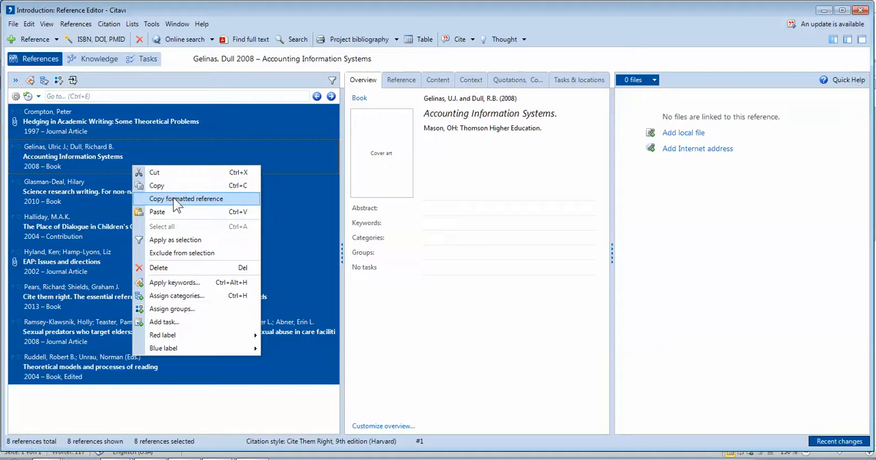
{"action": "left_click", "coordinate": [185, 199]}
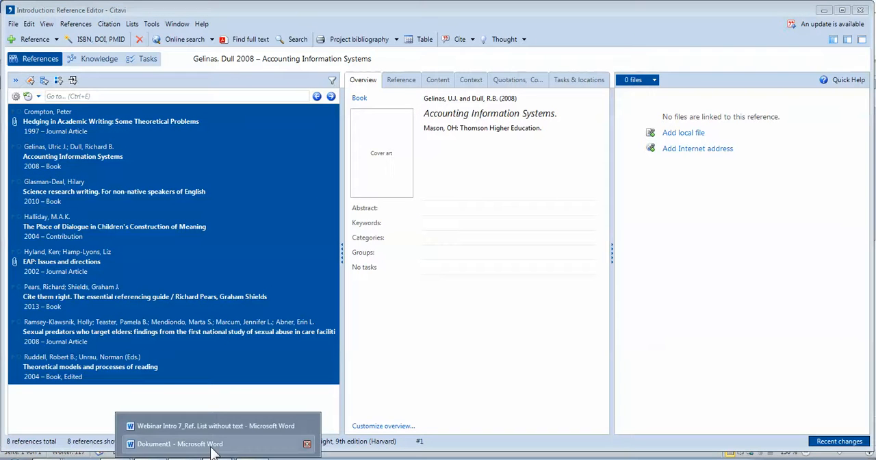
{"action": "left_click", "coordinate": [182, 444]}
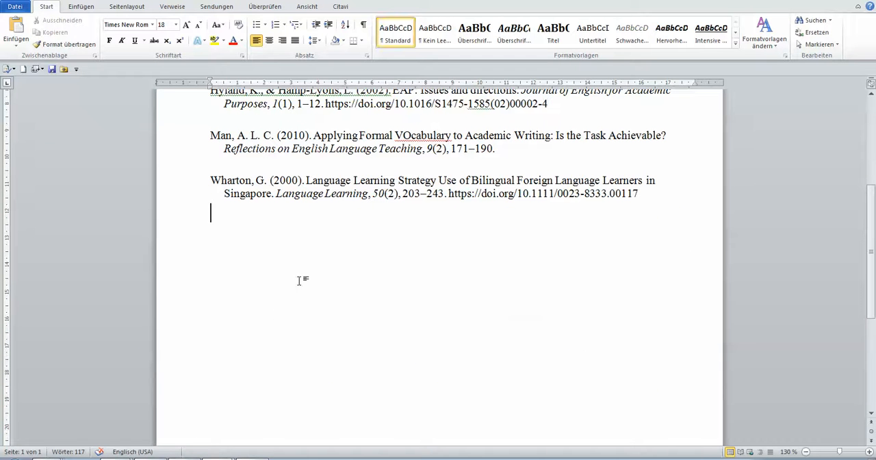
Head the pasted Cite Them Right entries 'Reference List' and set them in Times New Roman 12 pt.
{"action": "type", "text": "Referen"}
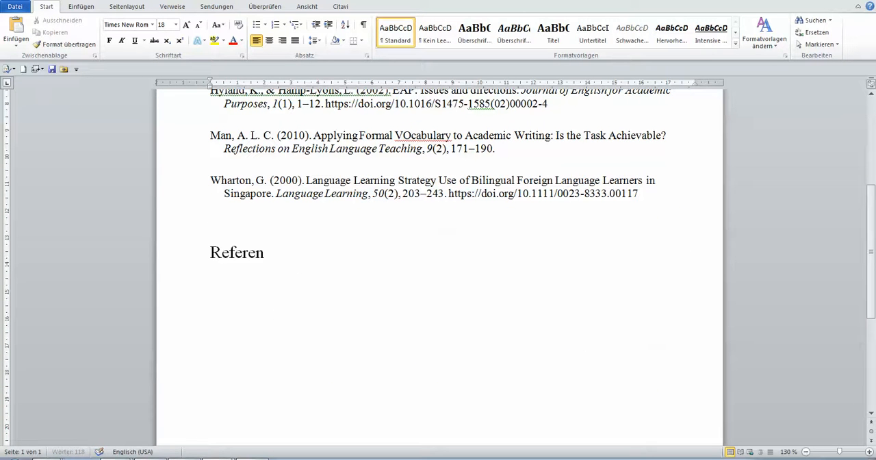
{"action": "type", "text": "ce List"}
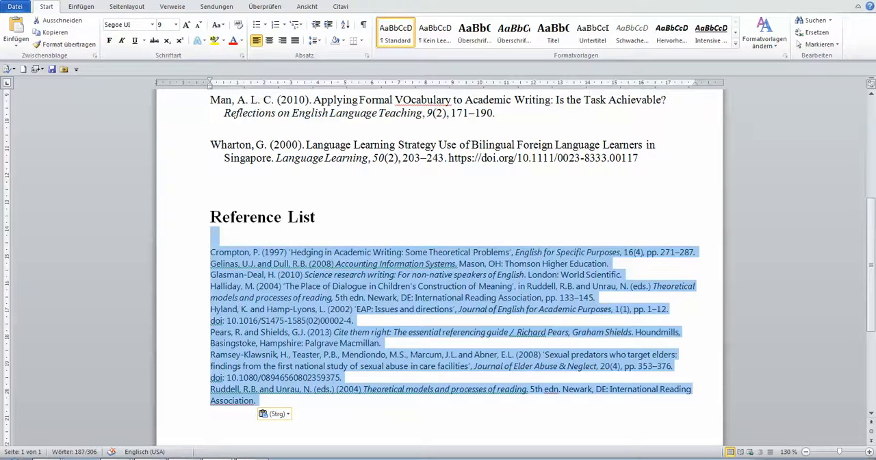
{"action": "left_click", "coordinate": [186, 25]}
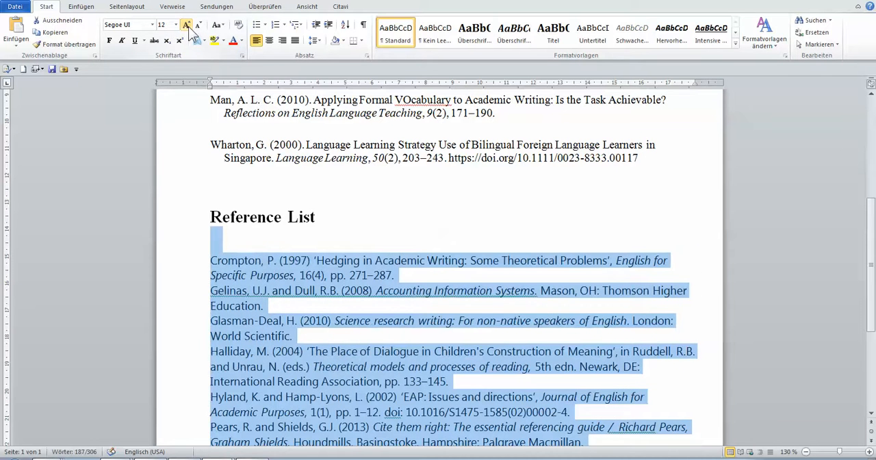
{"action": "left_click", "coordinate": [151, 25]}
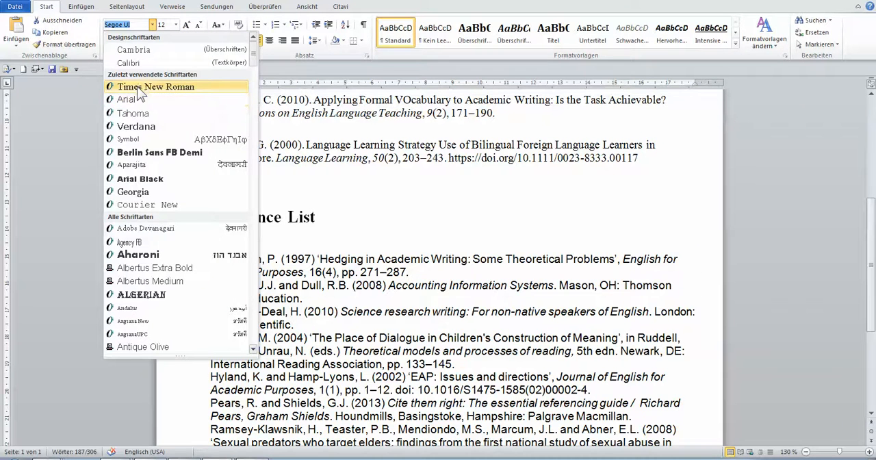
{"action": "left_click", "coordinate": [156, 86]}
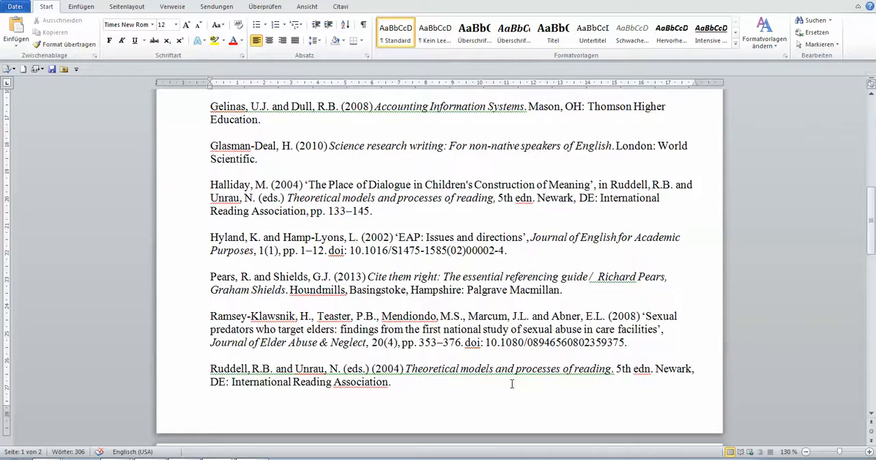
Bring up the Basic CITAVI Webinar Intro 7 title document from the taskbar.
{"action": "scroll", "scroll_direction": "down", "scroll_amount": 3}
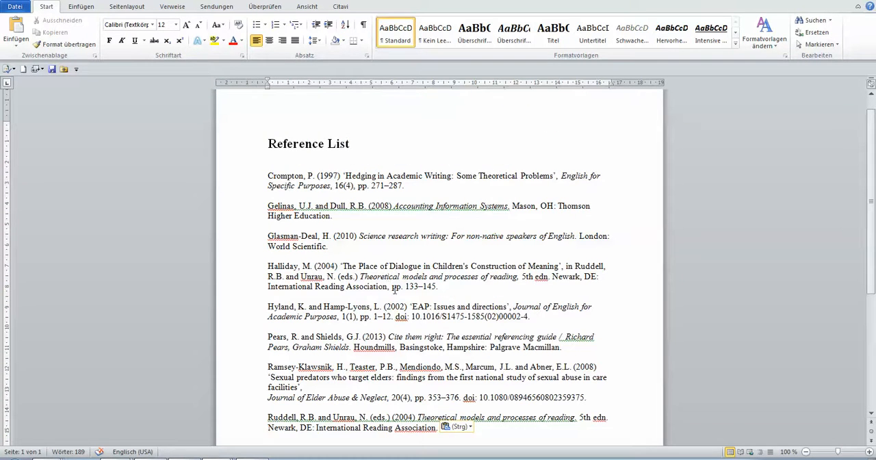
{"action": "mouse_move", "coordinate": [425, 266]}
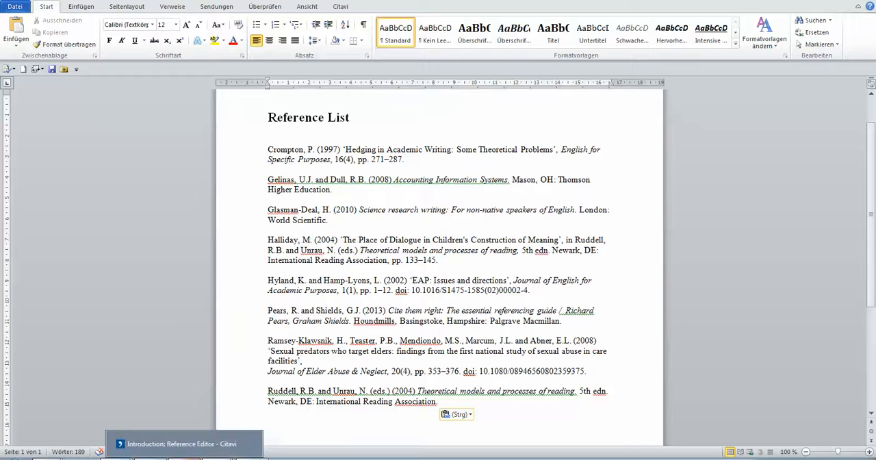
{"action": "left_click", "coordinate": [180, 441]}
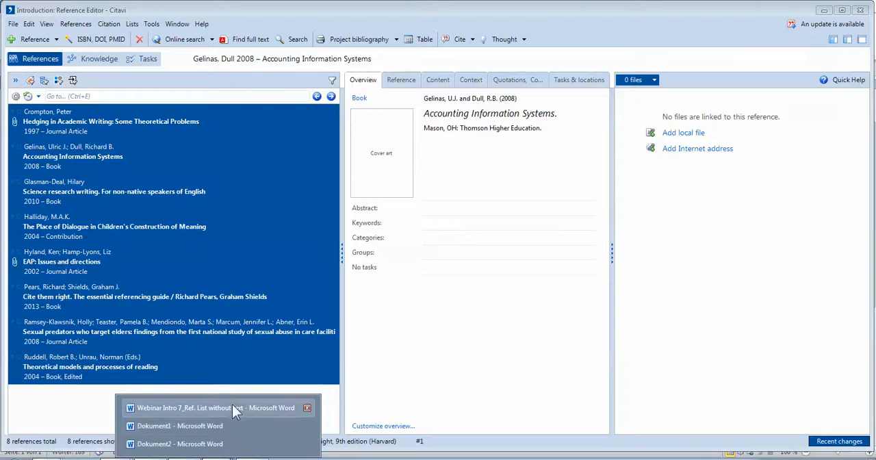
{"action": "left_click", "coordinate": [212, 407]}
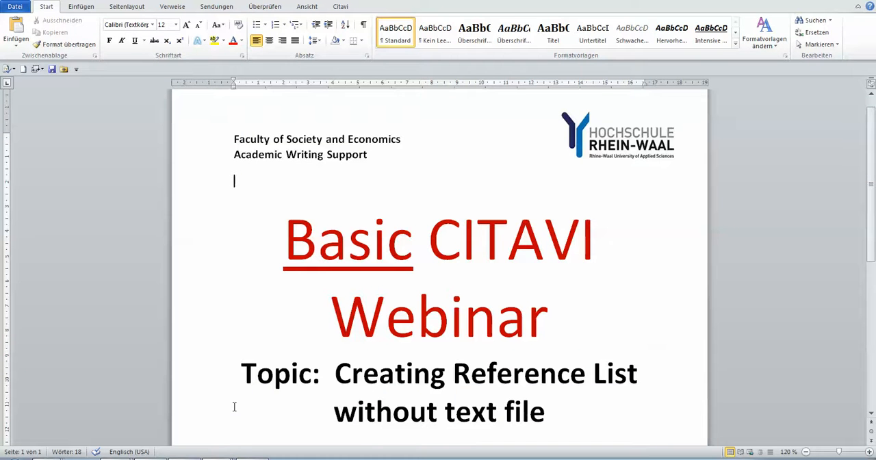